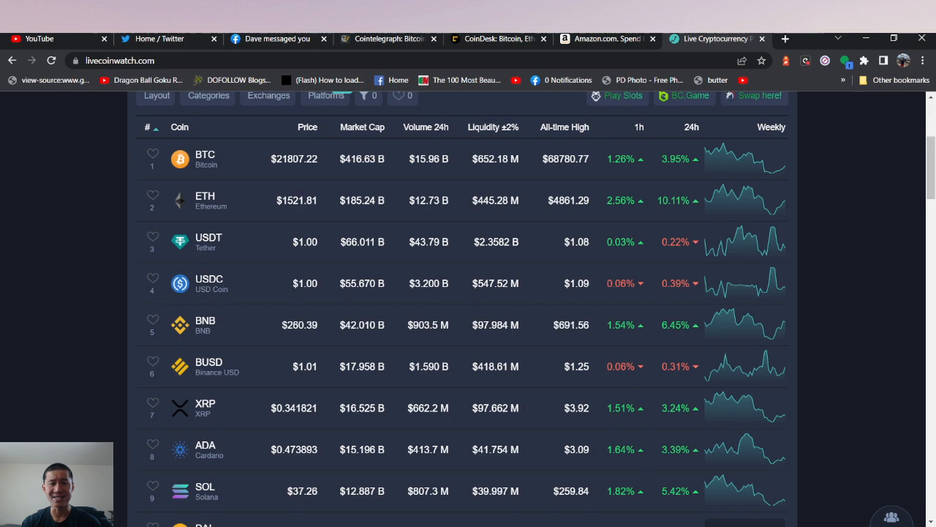
# In a new tab, search Google for 'cardano news' via the search suggestion
pyautogui.click(785, 39)
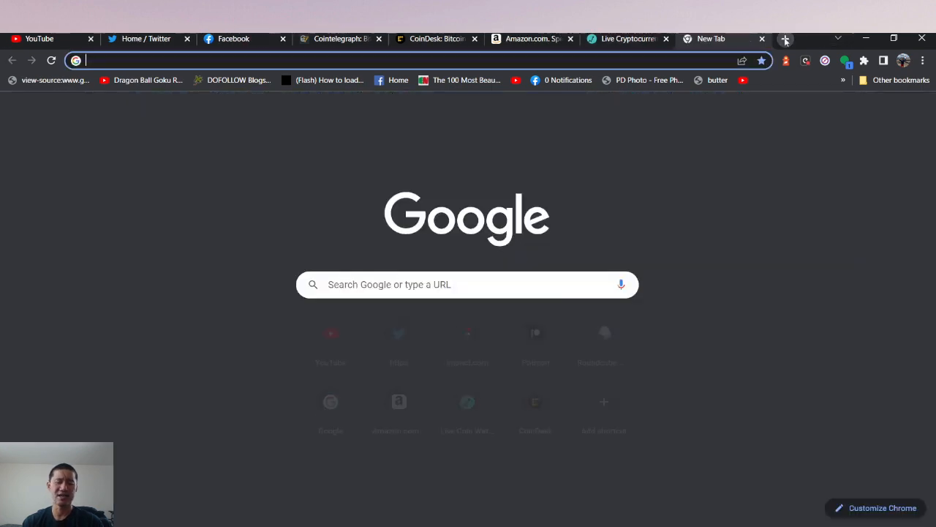
pyautogui.write('cardano')
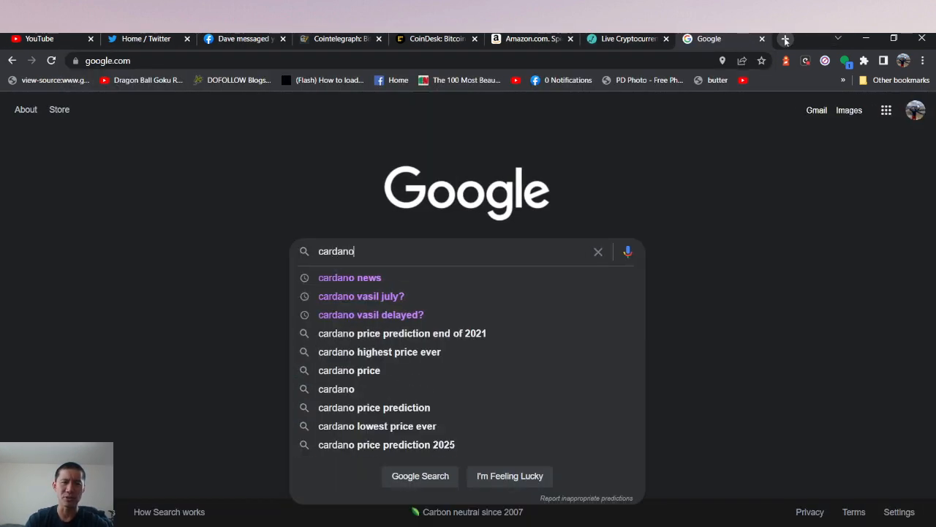
pyautogui.click(349, 277)
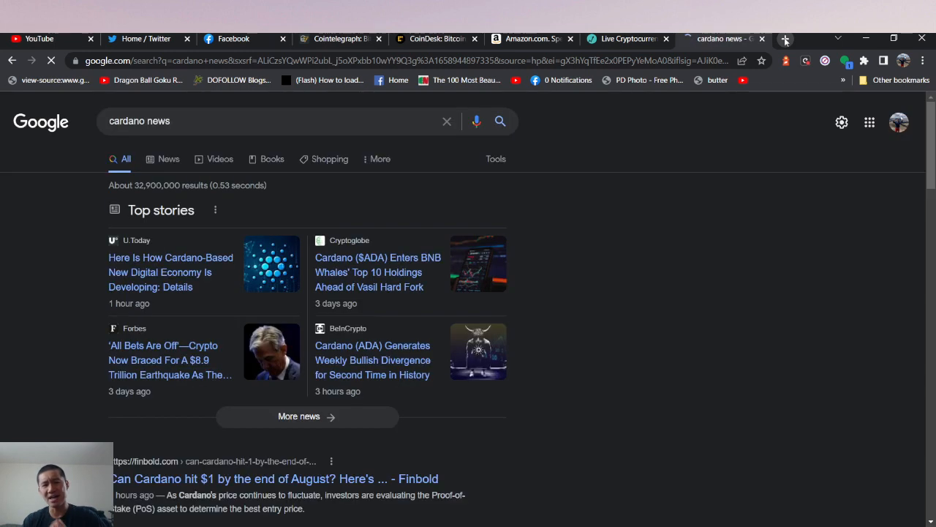